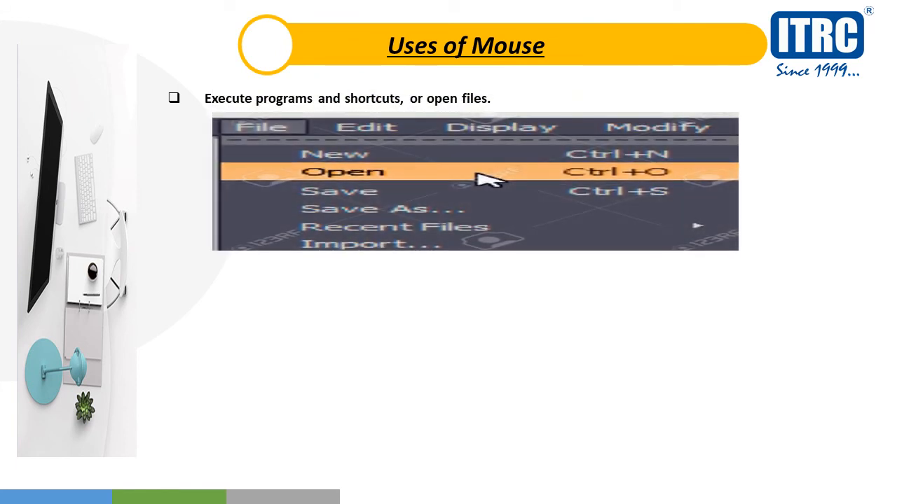
{"action": "left_click", "coordinate": [485, 185]}
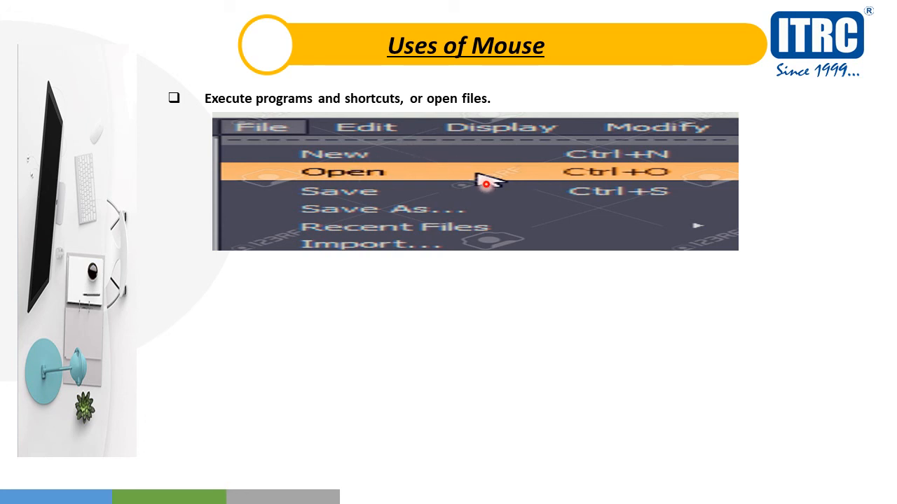